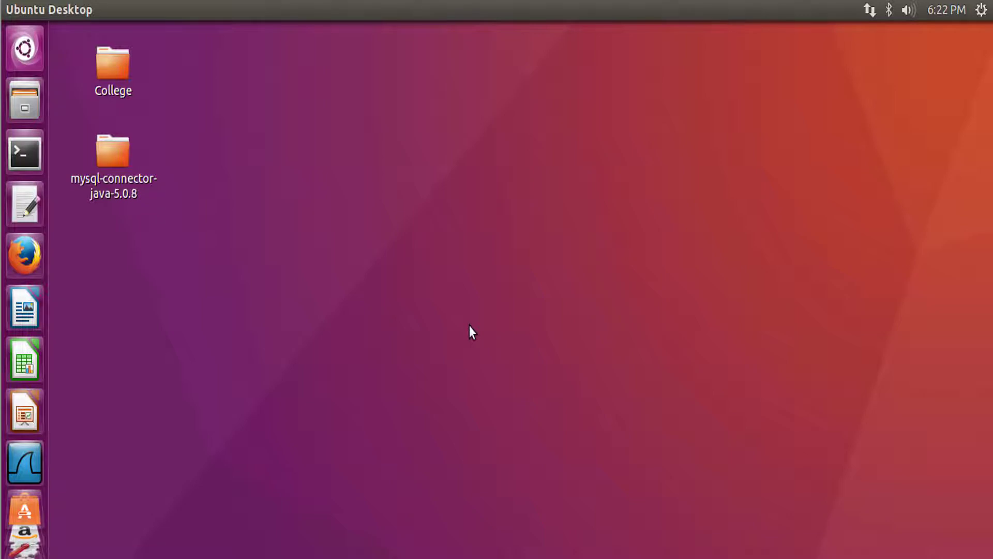
mouse_move(464, 331)
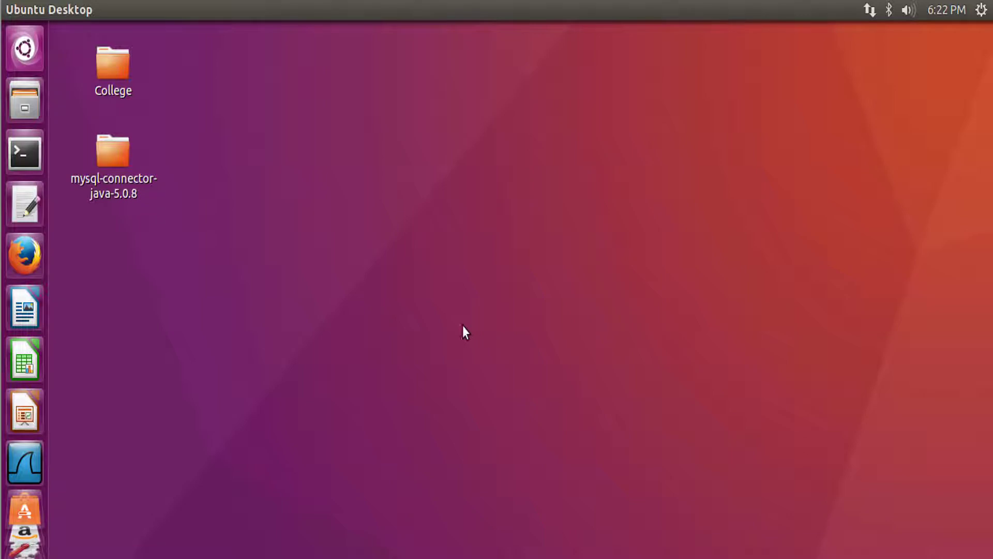
mouse_move(24, 152)
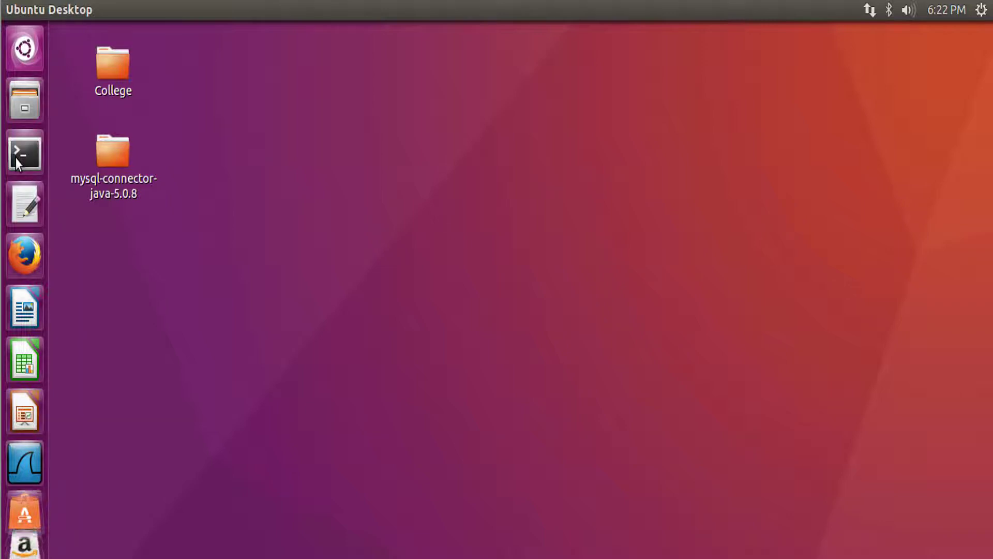
Run sudo apt-get update in a new terminal, supplying the administrator password
left_click(24, 152)
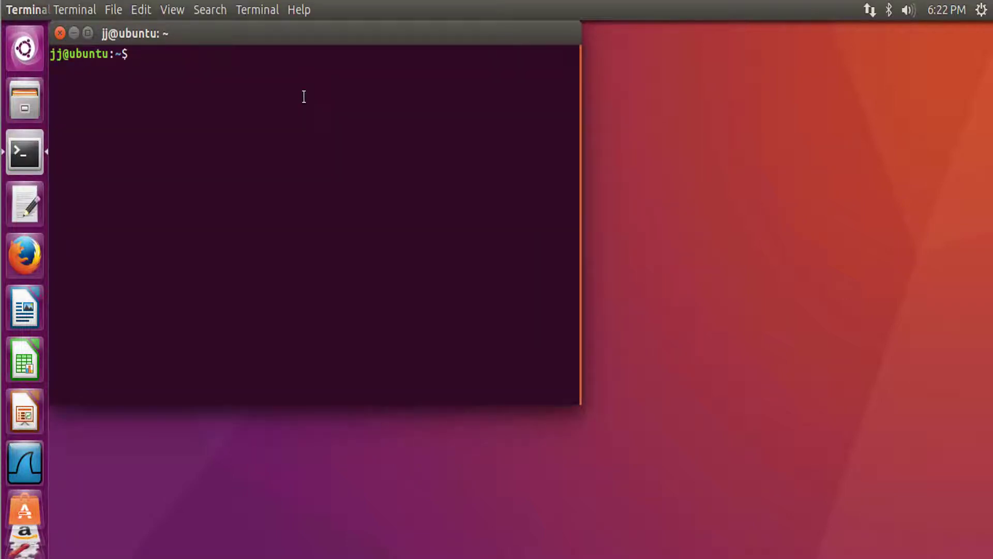
type("sudo")
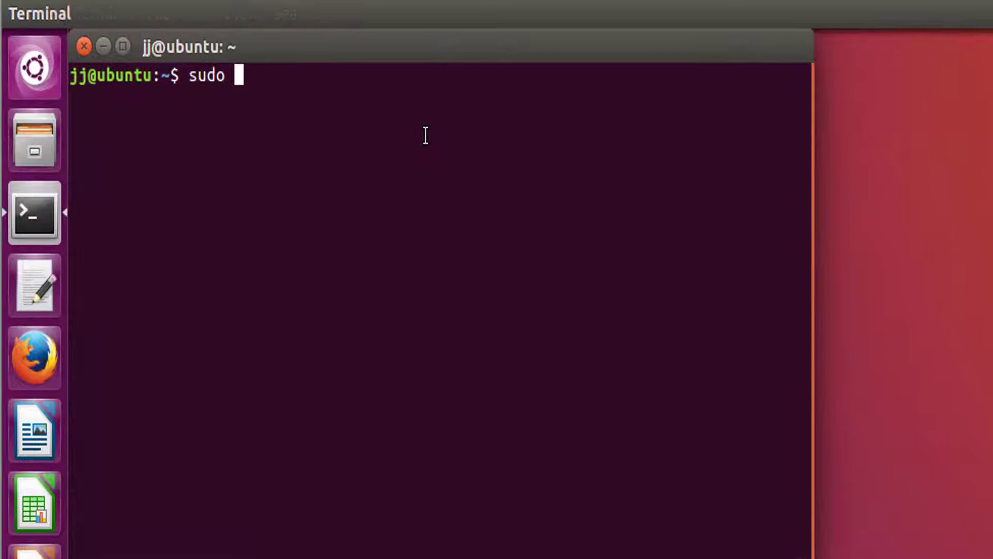
type("apt-get")
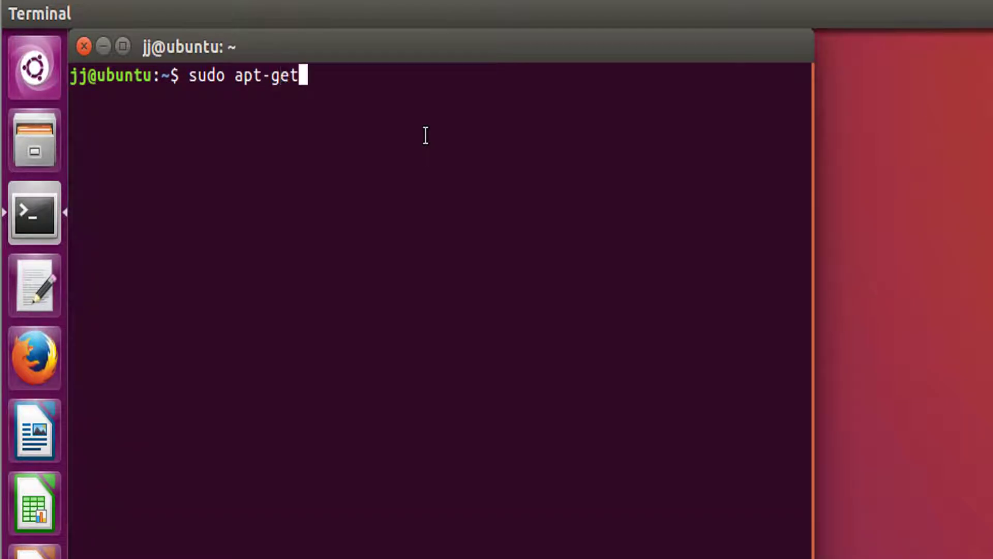
type("update")
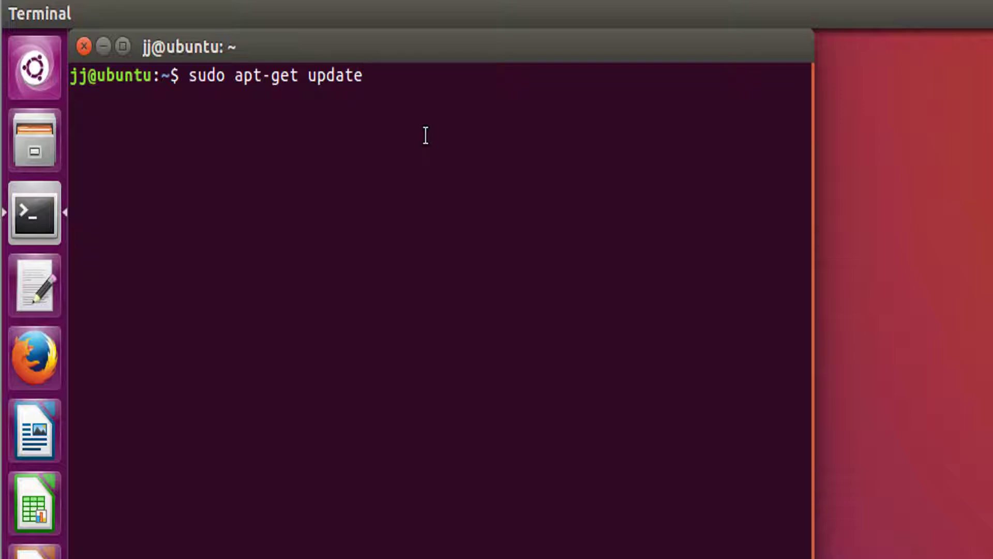
key("Return")
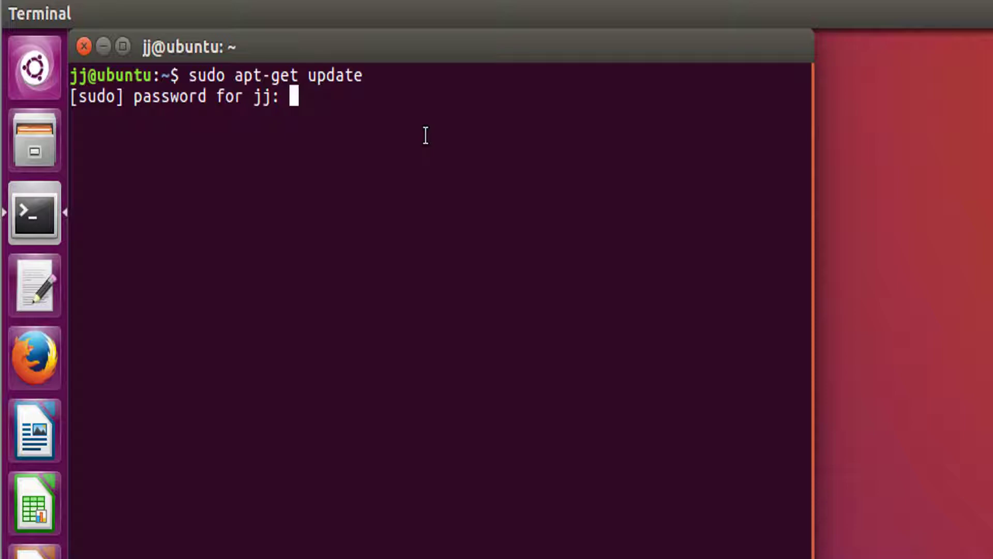
key("Return")
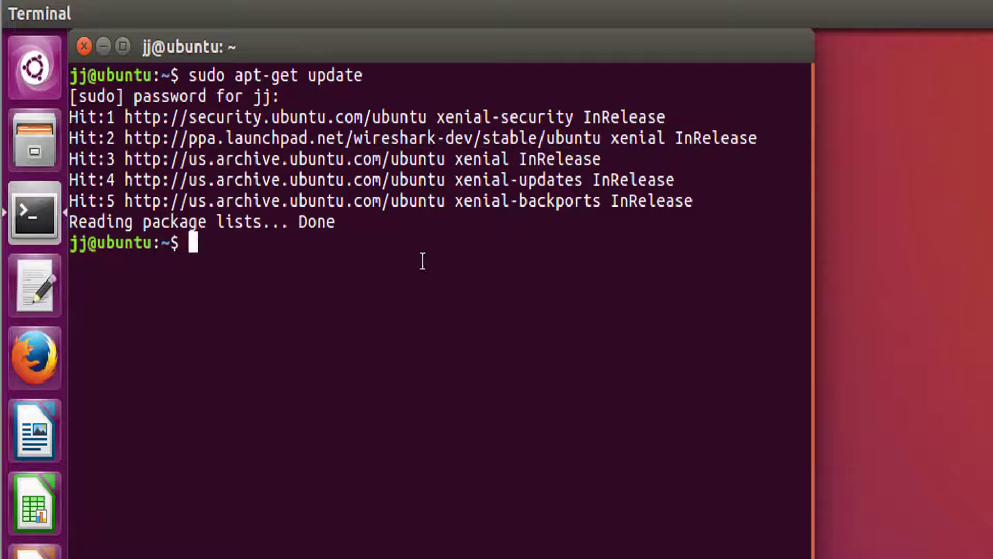
mouse_move(435, 239)
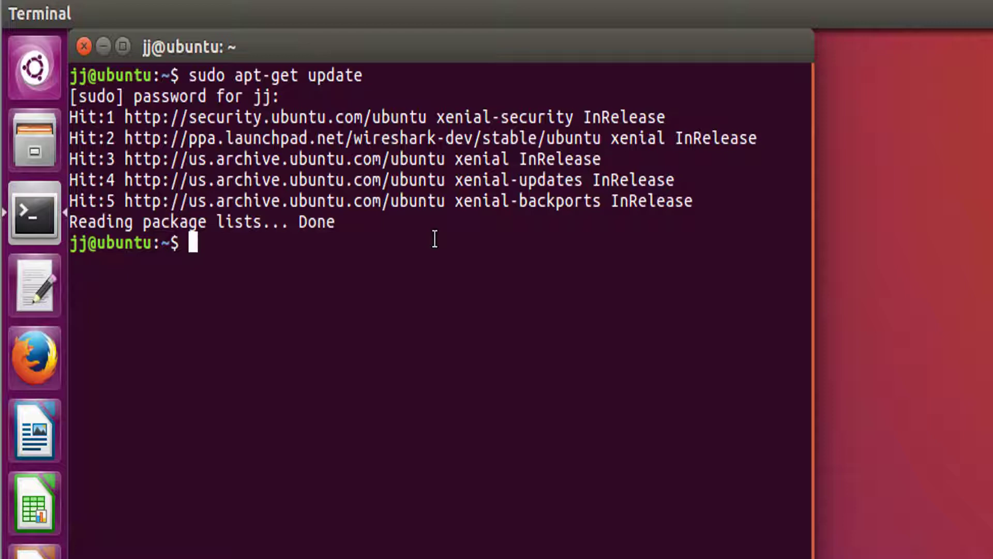
Run sudo apt-get install mysql-server and answer y to continue the installation
type("sudo")
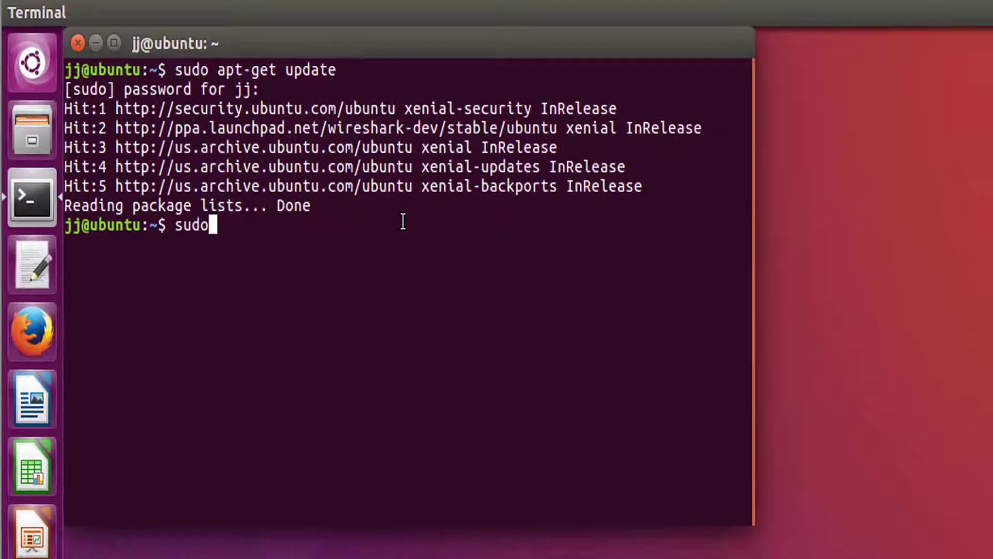
type("apt")
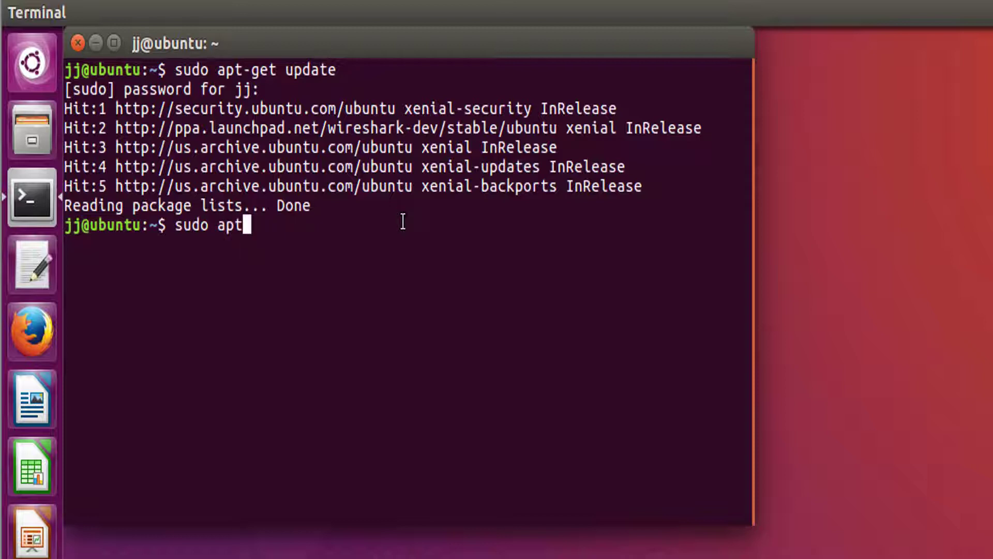
type("-get insta")
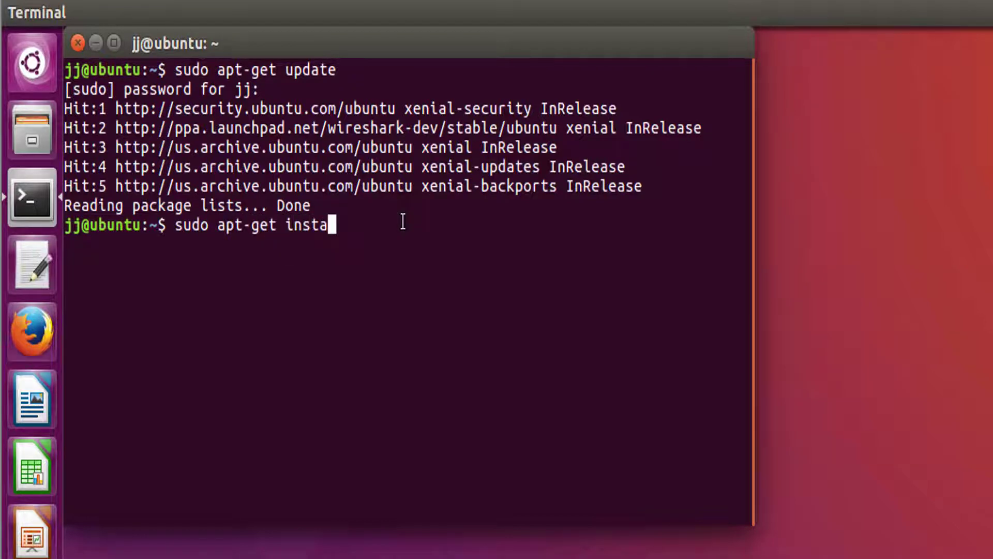
type("ll mysq")
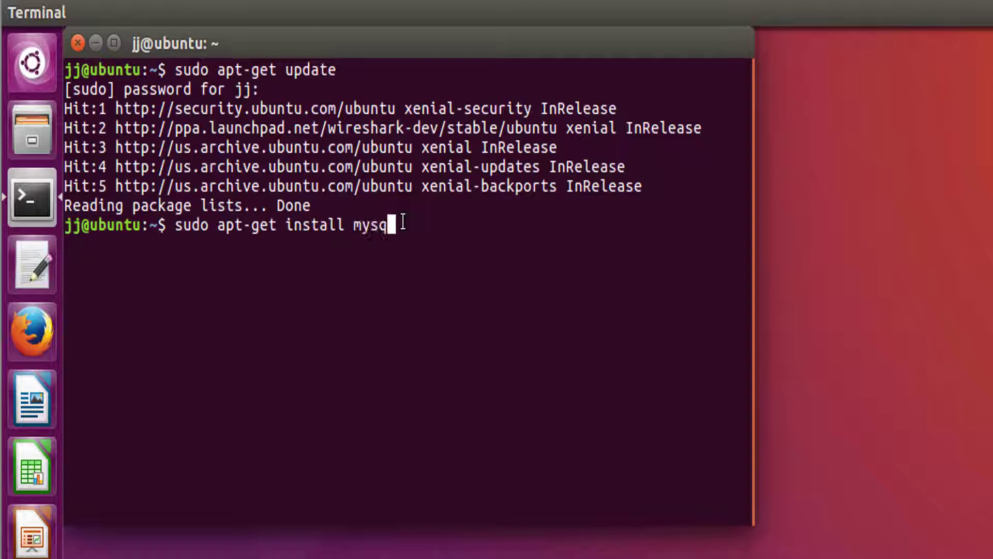
type("-ser")
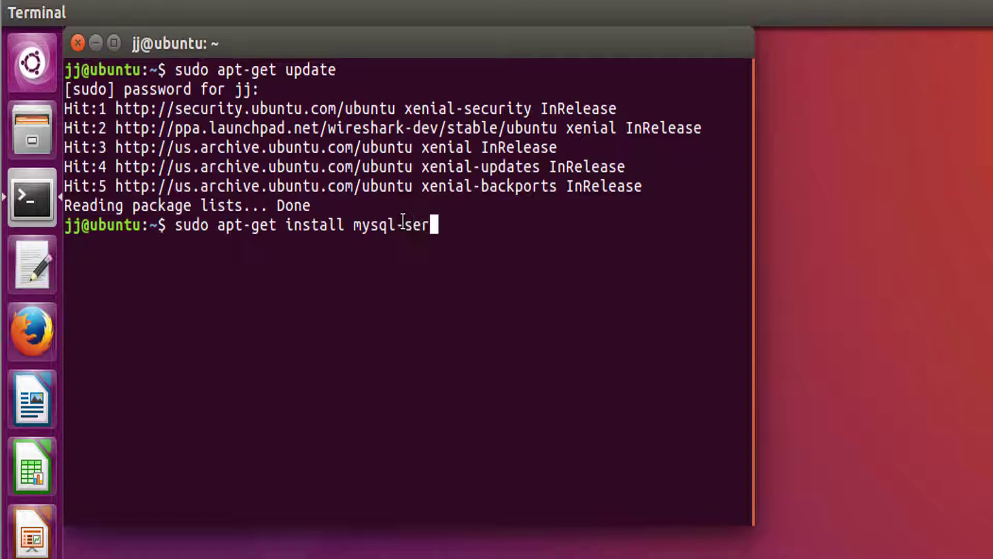
key("Return")
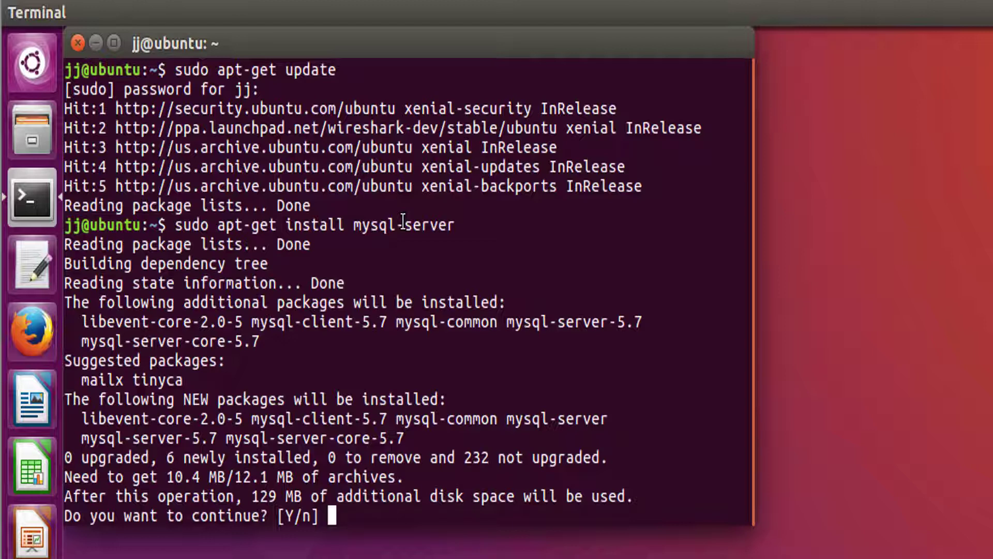
type("y")
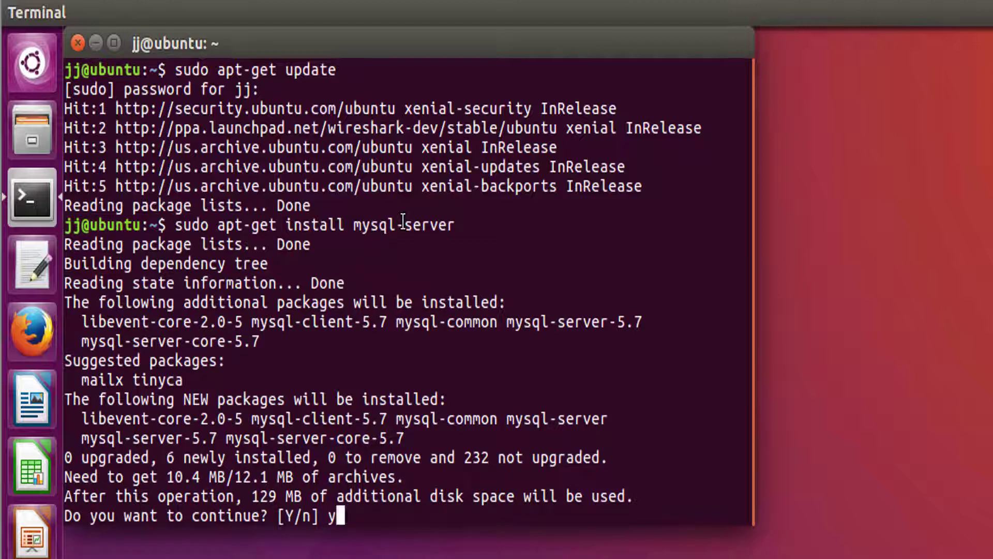
key("Return")
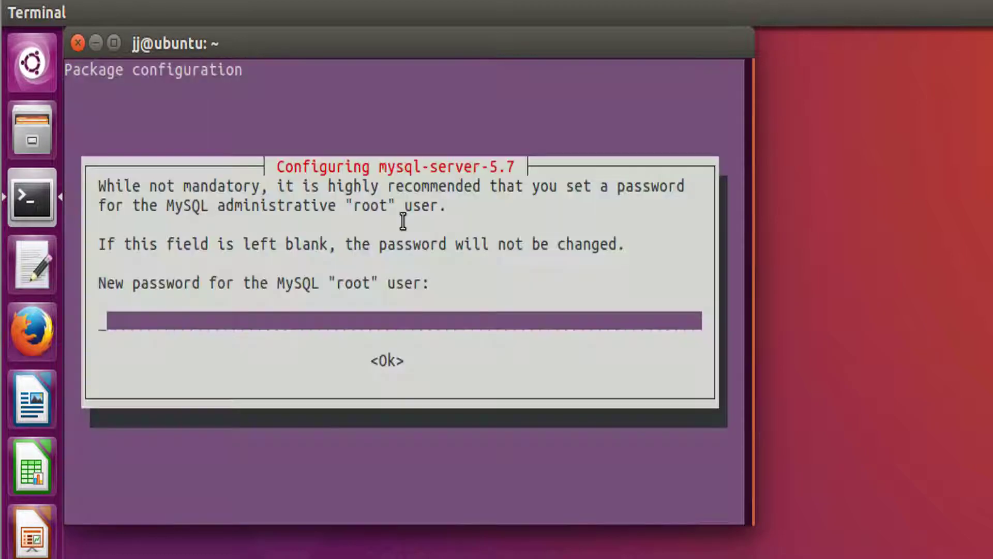
mouse_move(385, 263)
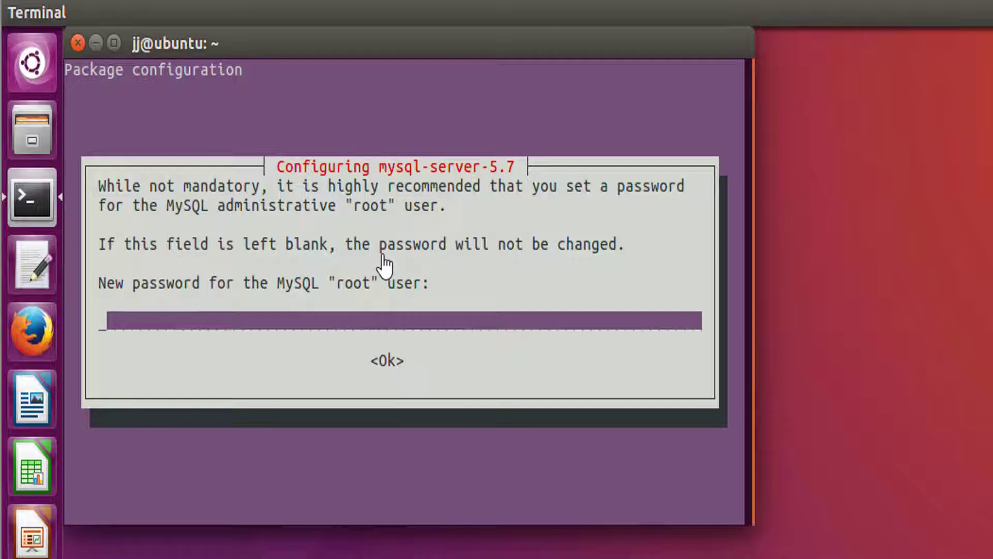
mouse_move(385, 265)
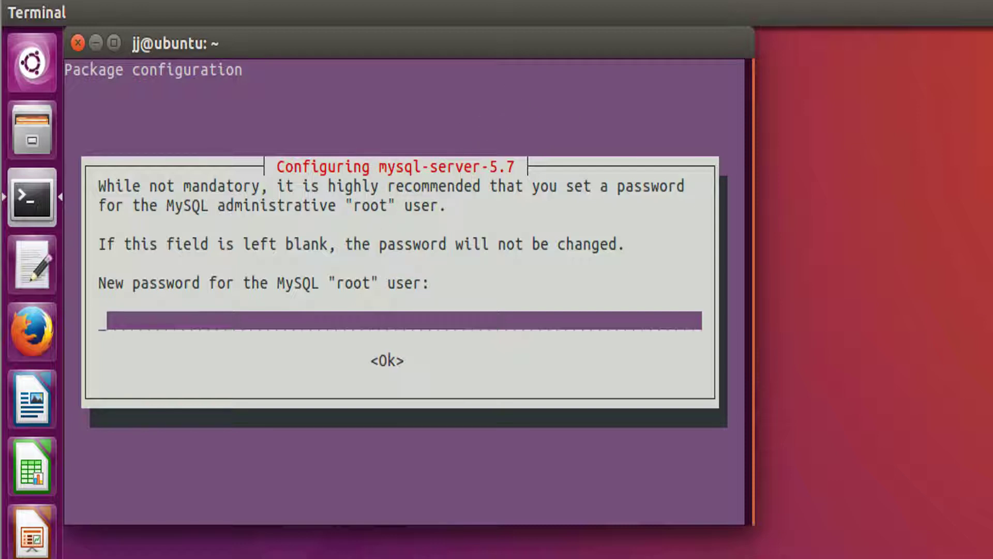
mouse_move(310, 188)
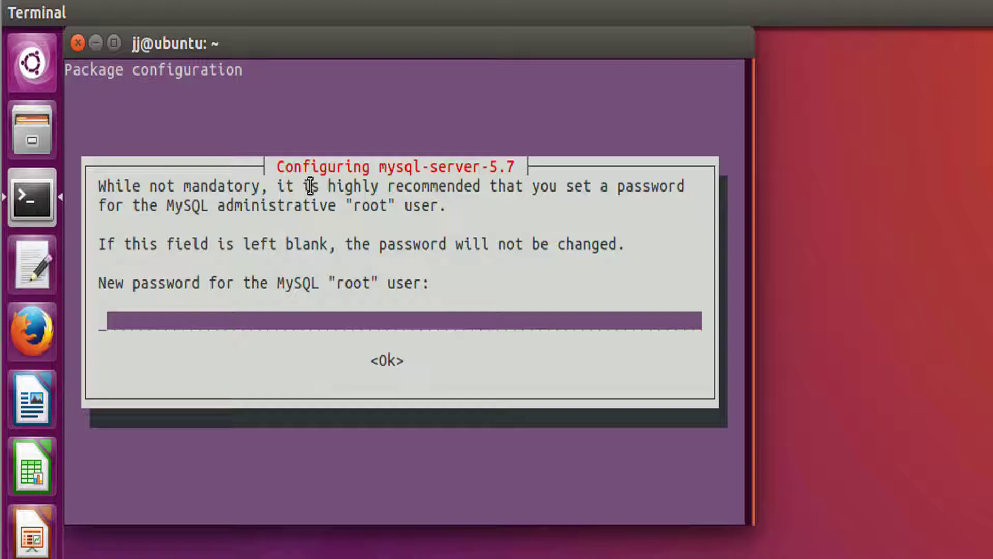
mouse_move(323, 176)
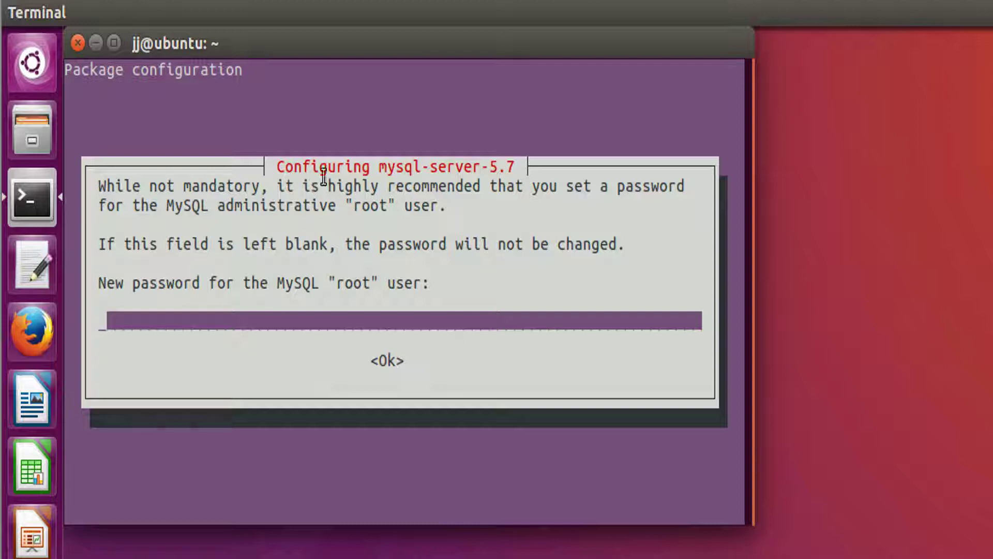
mouse_move(507, 212)
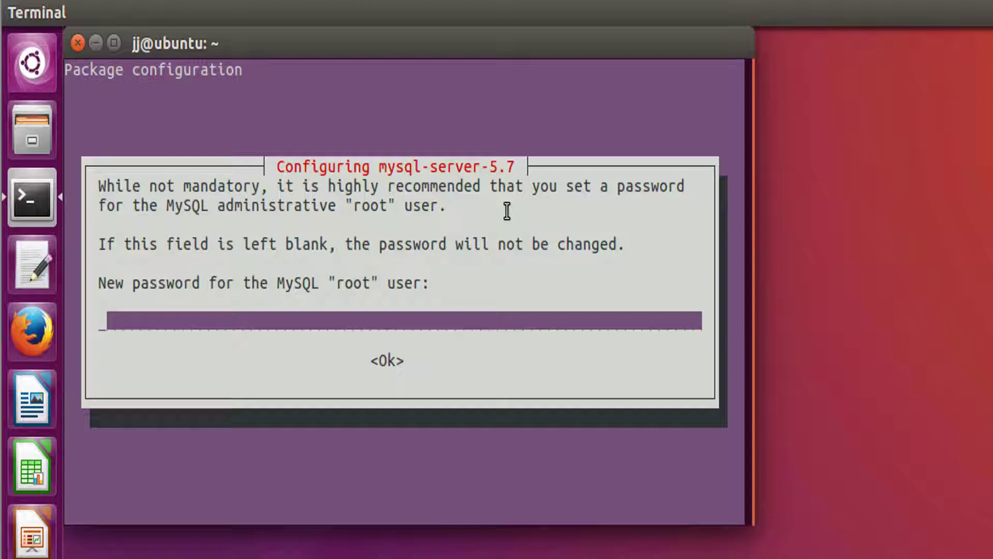
mouse_move(437, 321)
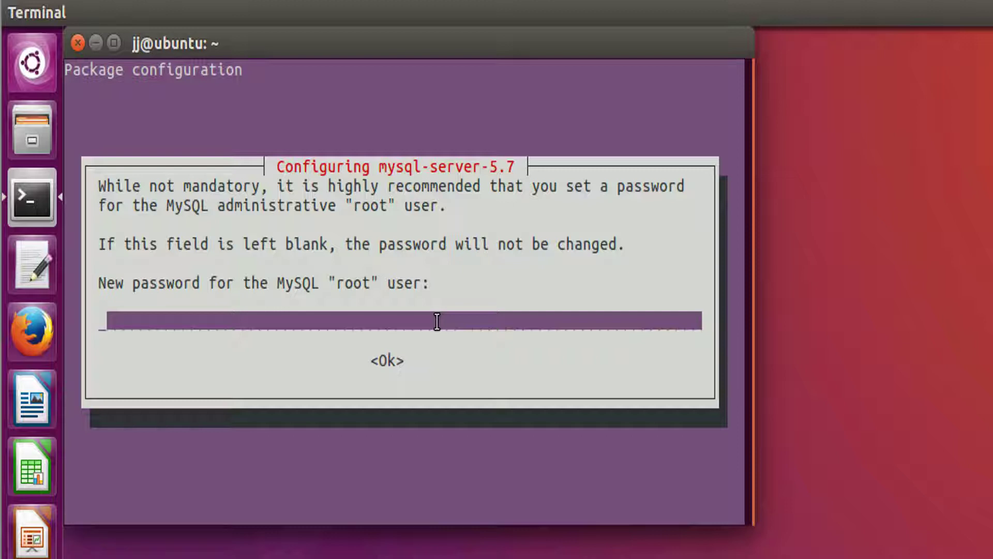
Enter the new MySQL root password in the mysql-server-5.7 configuration dialog
type("**")
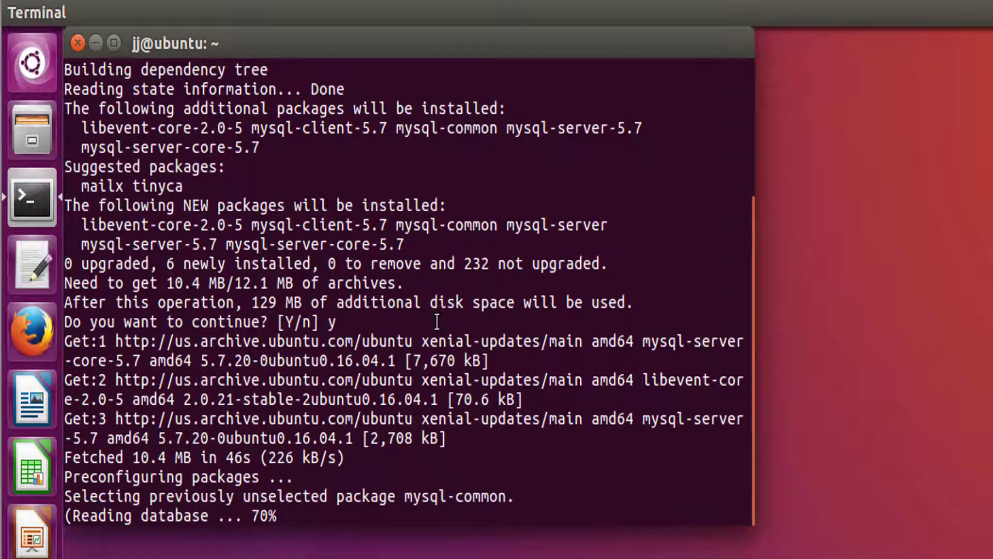
Follow the installation output to completion and begin the mysql command at a fresh prompt
scroll("down", 3)
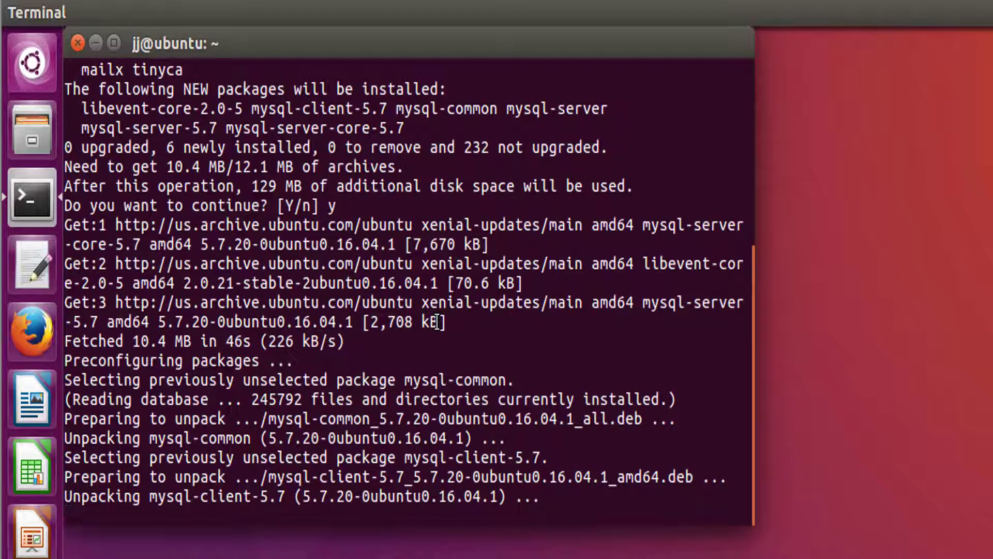
scroll("down", 3)
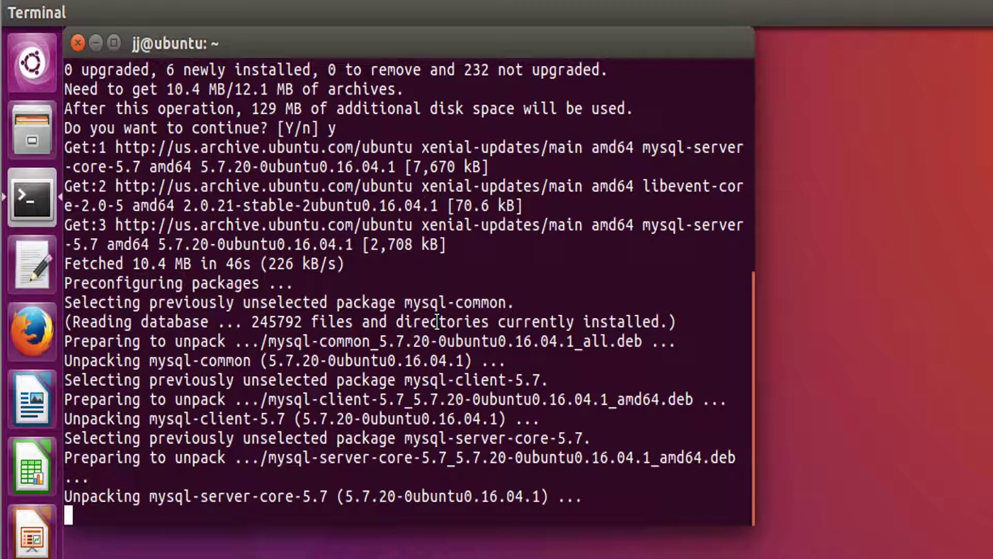
scroll("down", 3)
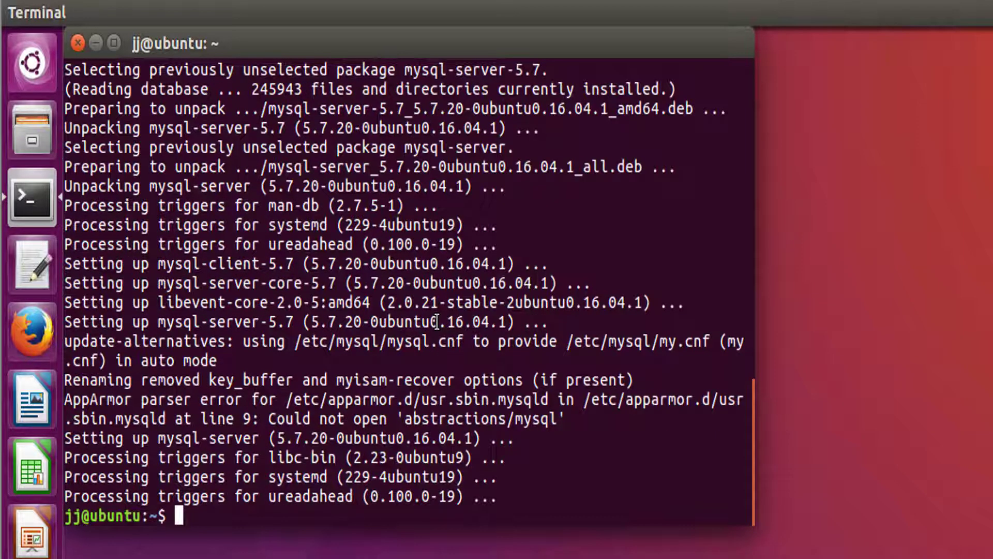
mouse_move(244, 535)
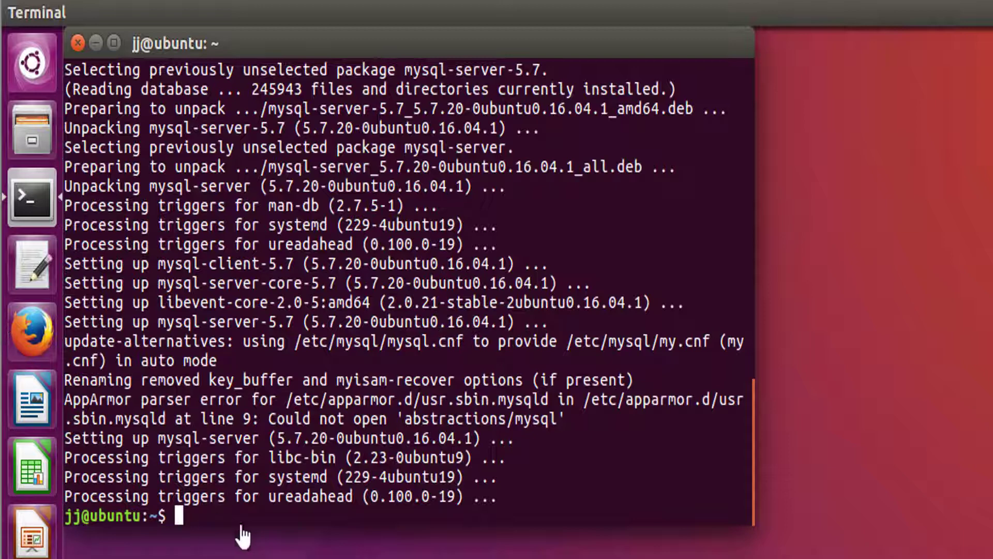
mouse_move(266, 503)
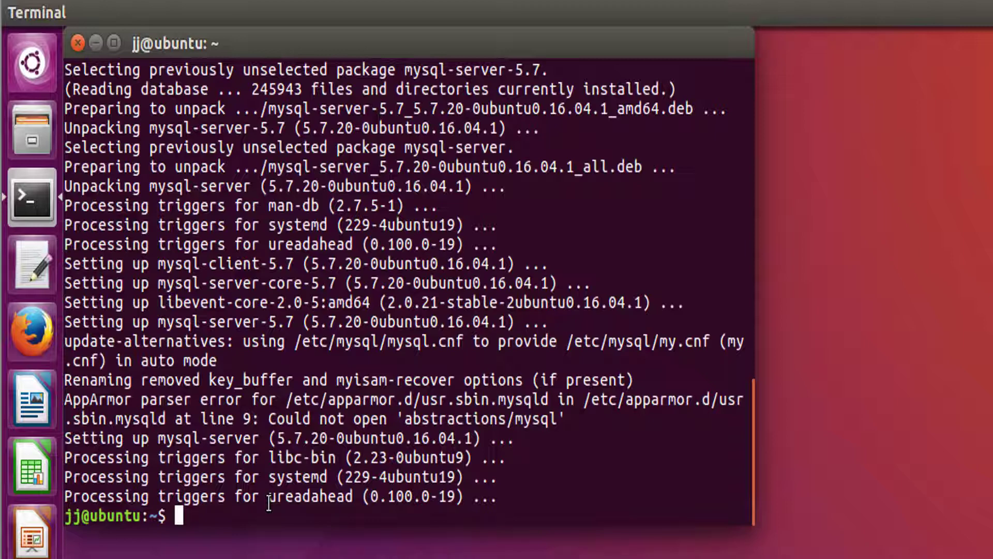
type("mysq")
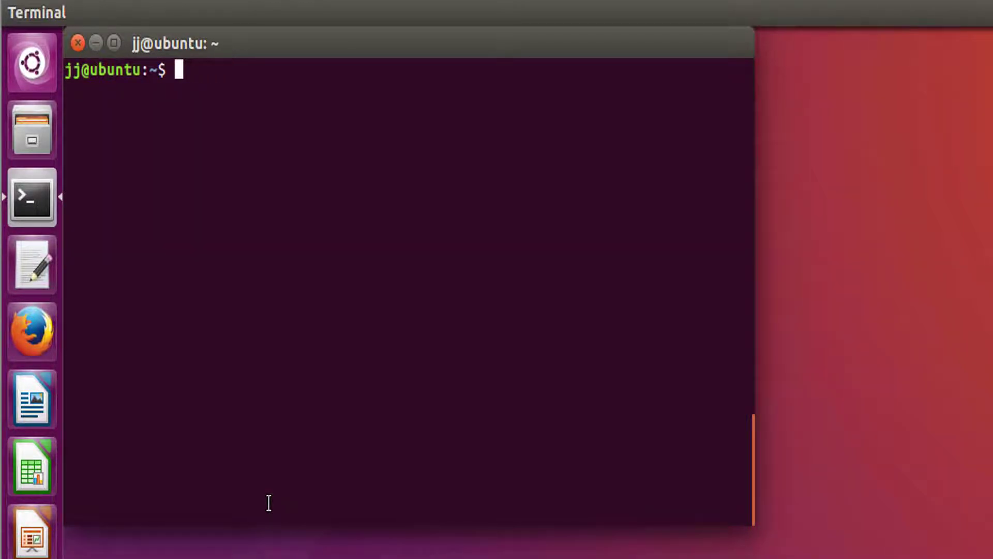
Log in with mysql -u root -p, submitting the root password to reach the mysql prompt
type("mysql -u")
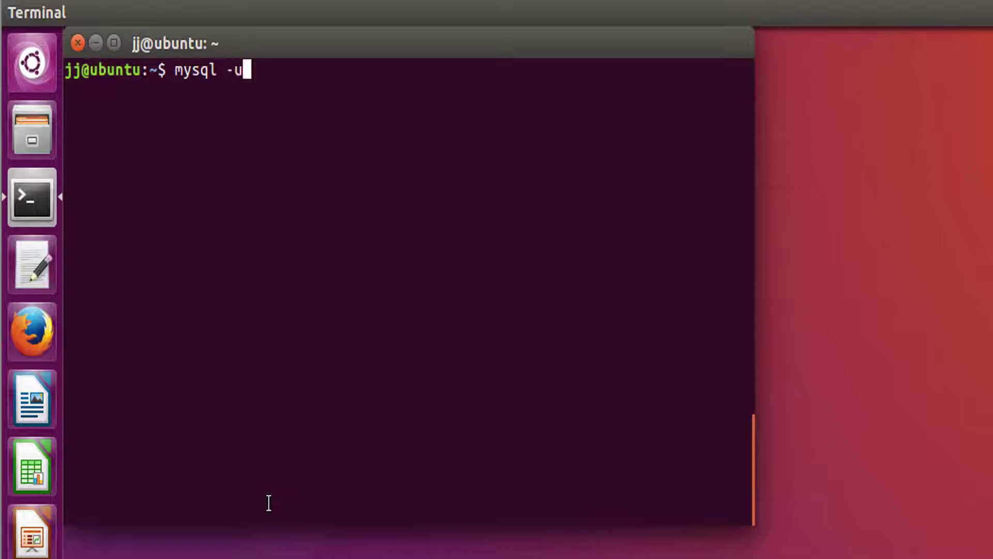
type("roo")
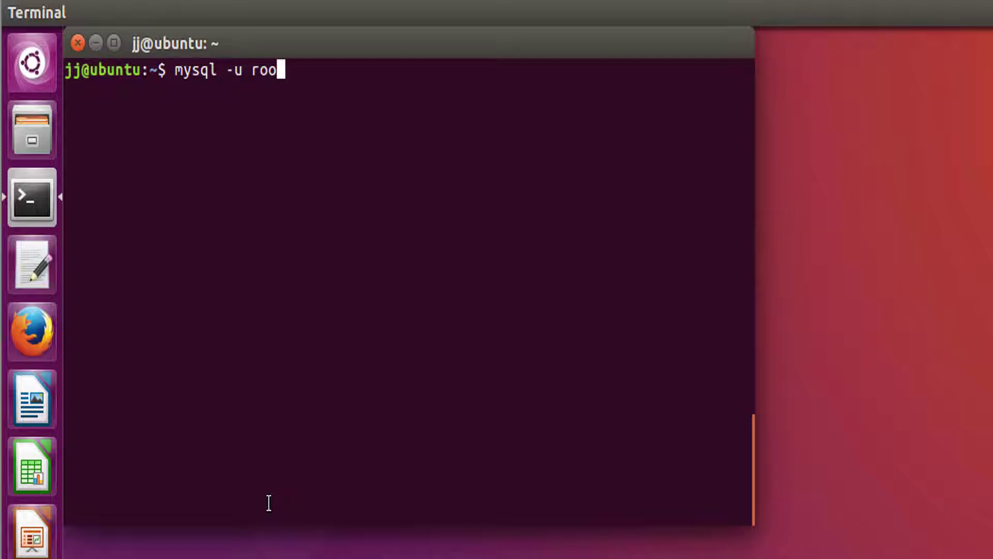
type("t")
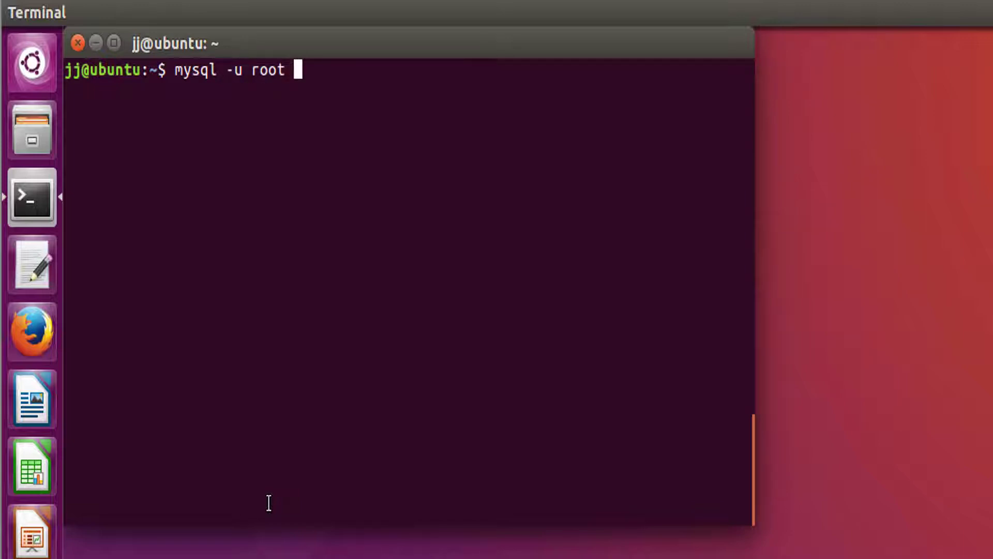
type("-")
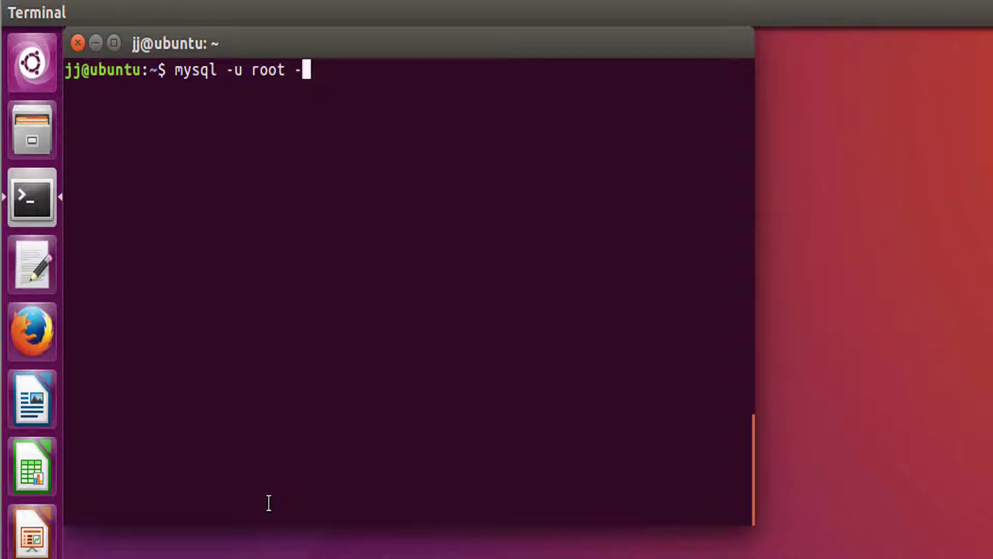
key("Return")
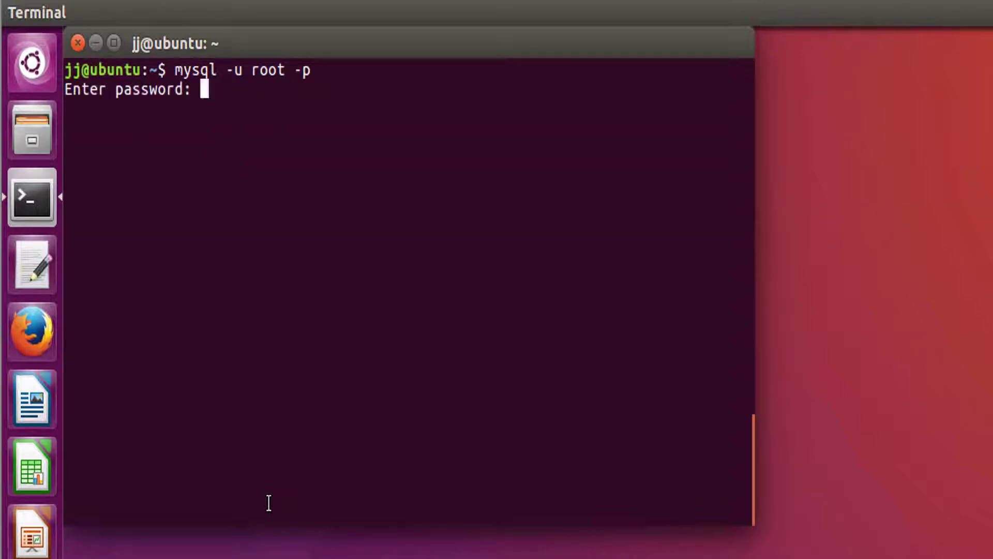
key("Return")
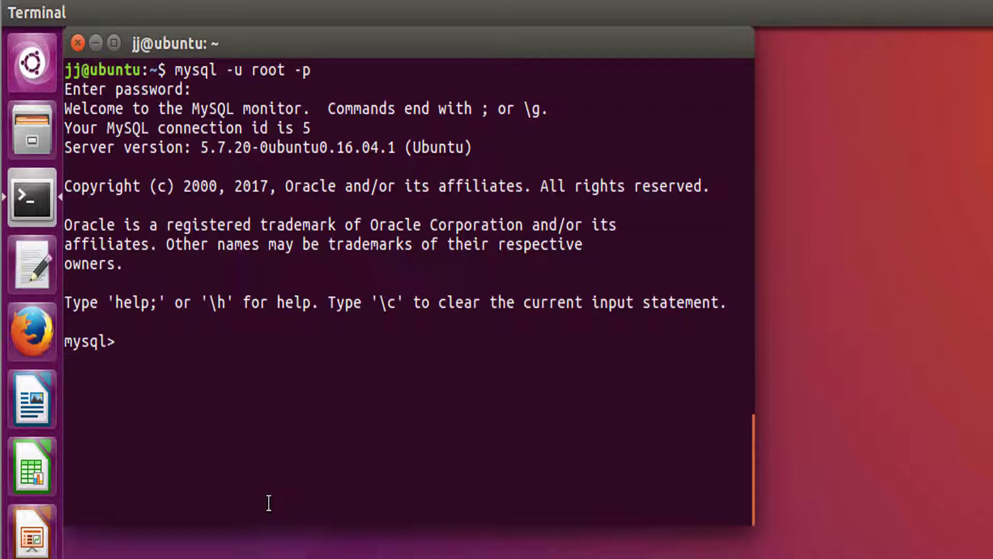
Run SHOW DATABASES, retyping it after a syntax error, to list the four default databases
type("s")
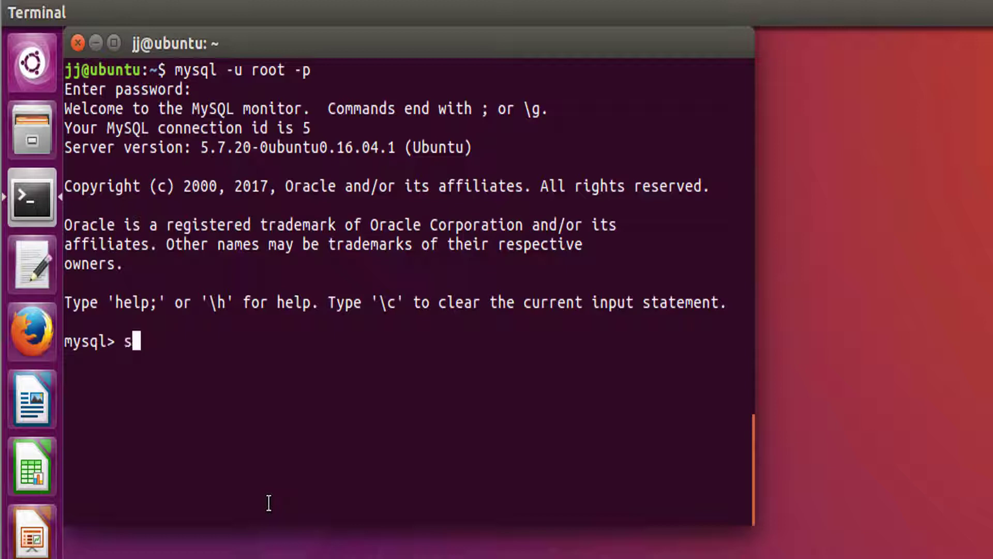
type("how")
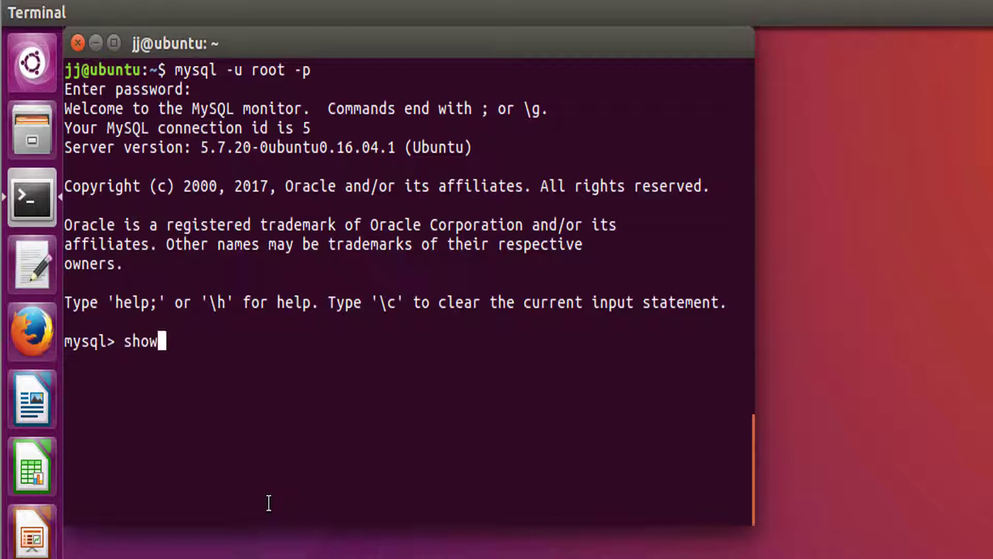
type("dat")
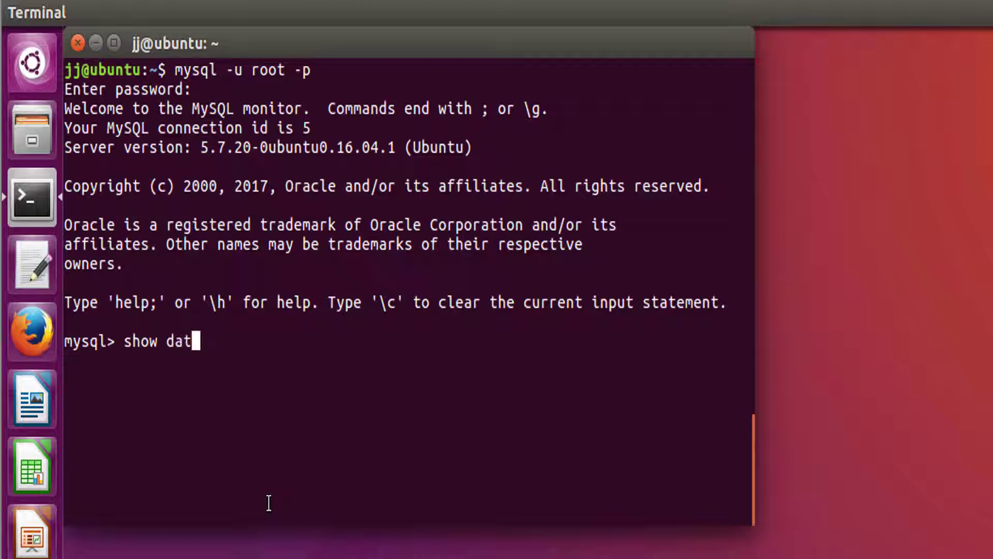
type("abses")
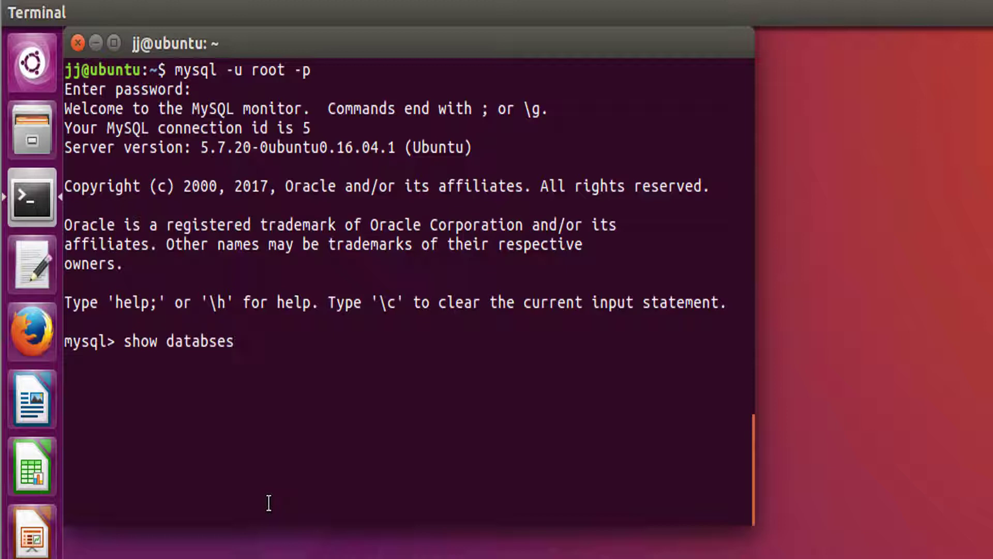
key("Return")
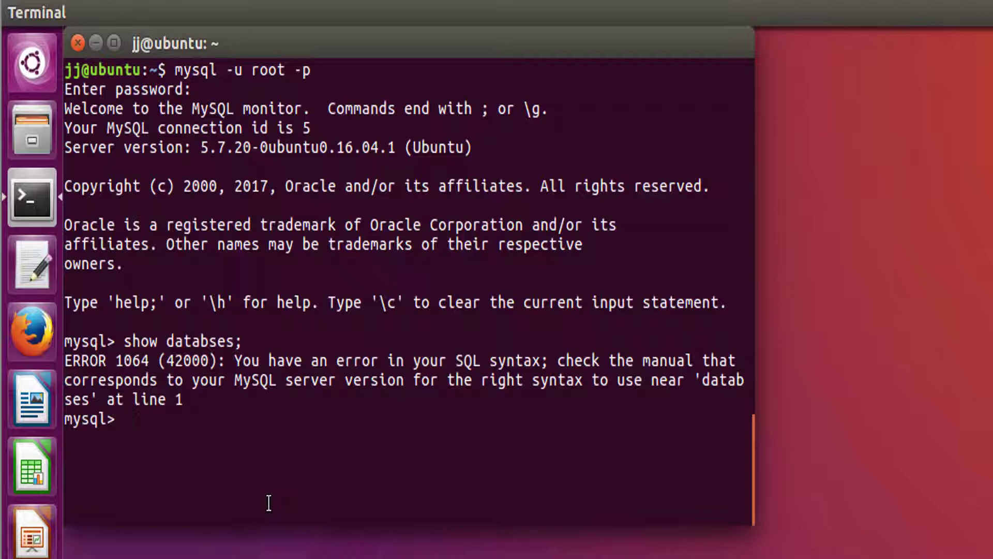
type("show databses;")
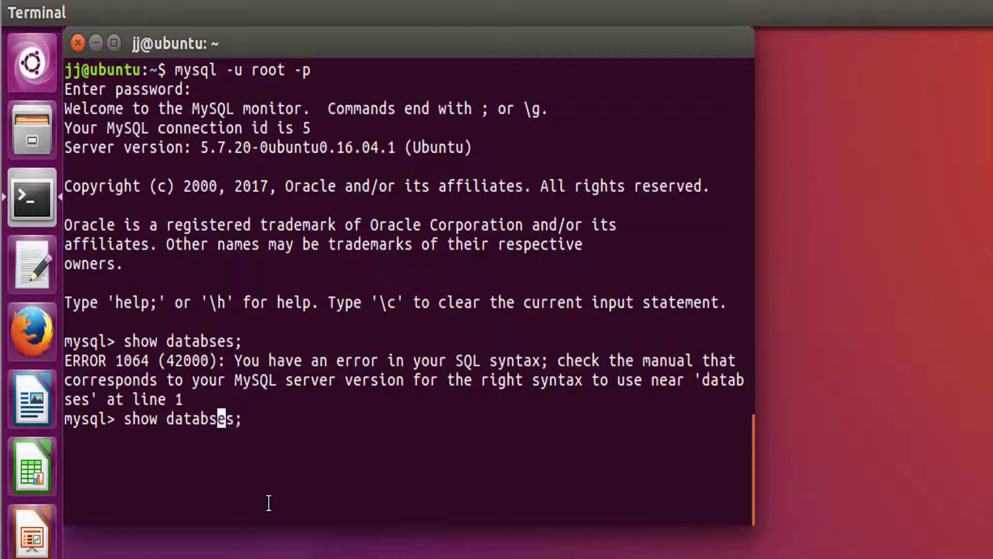
key("Return")
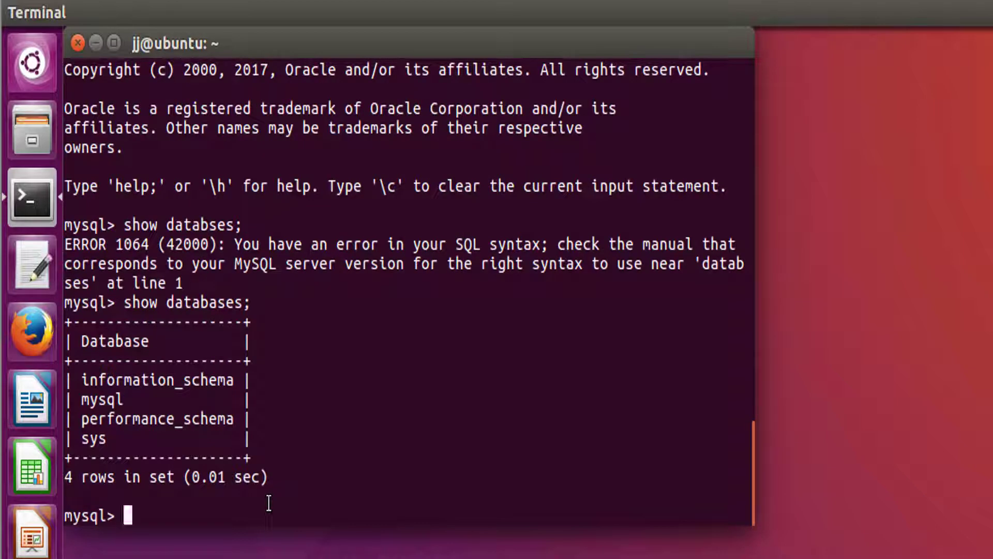